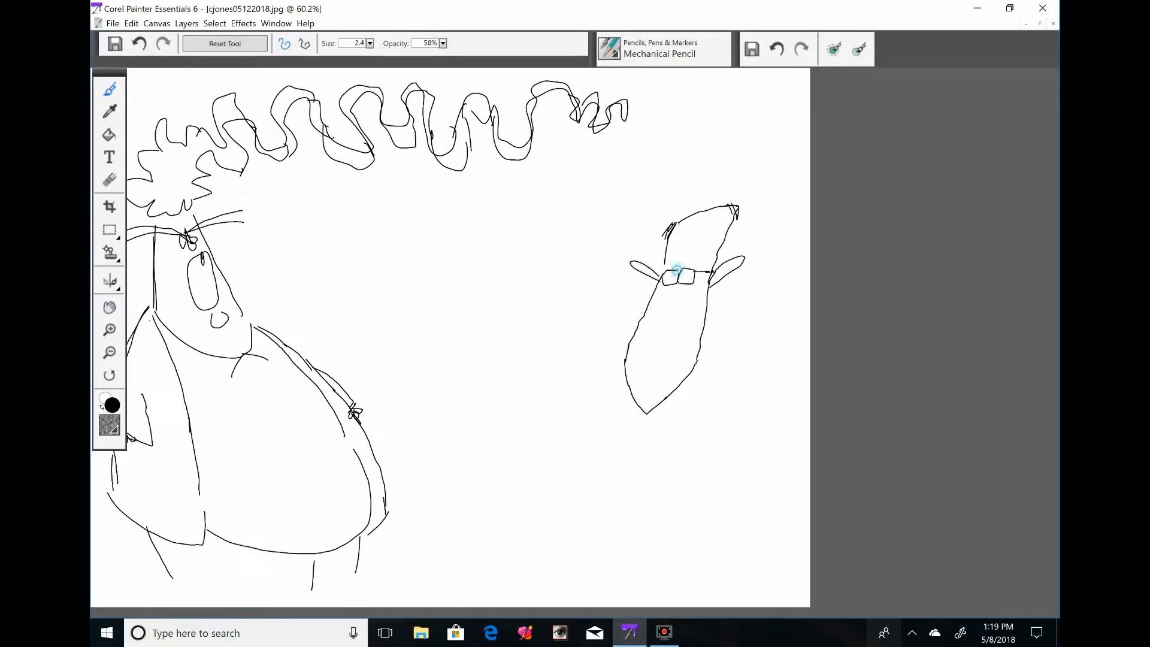
Sketch angry eyebrows, glasses and a wide toothy mouth on the right figure.
{"action": "left_click", "coordinate": [776, 49]}
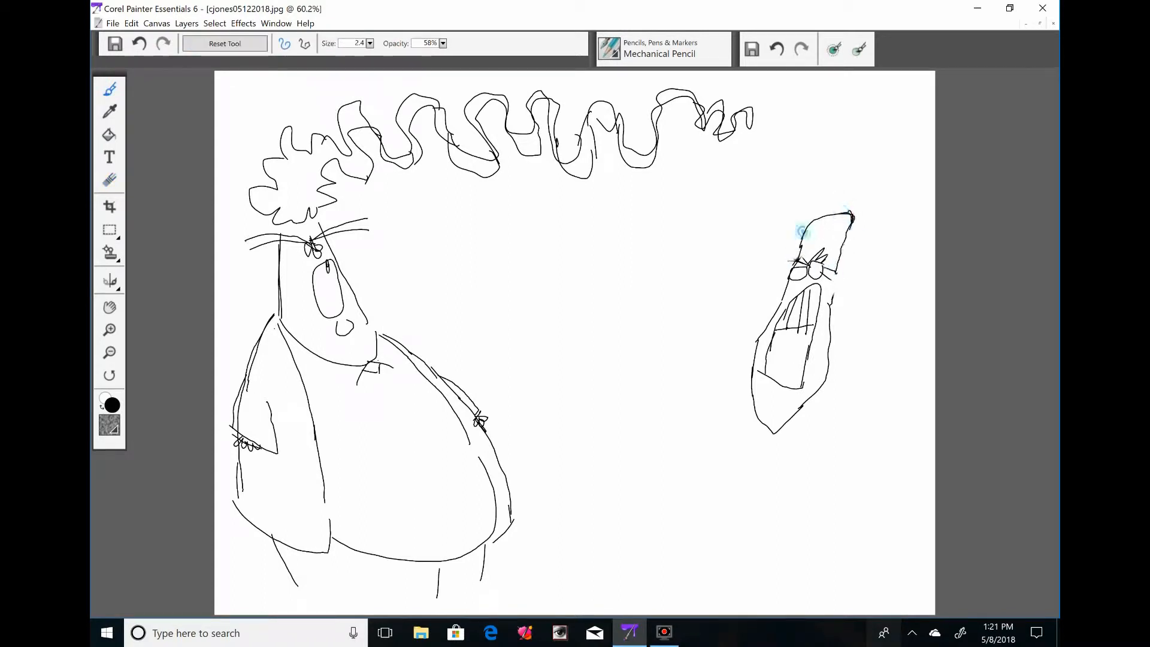
{"action": "left_click_drag", "start_coordinate": [799, 234], "coordinate": [722, 378]}
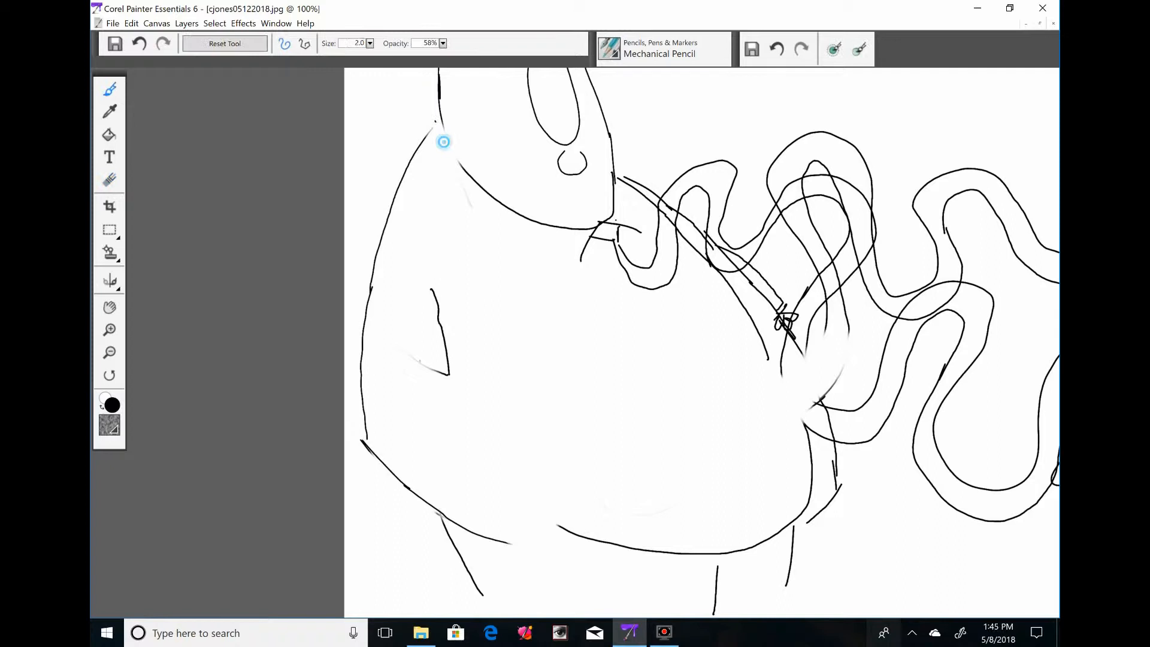
Outline a double-lined wavy tongue winding across the left figure's belly.
{"action": "left_click_drag", "start_coordinate": [443, 141], "coordinate": [355, 440]}
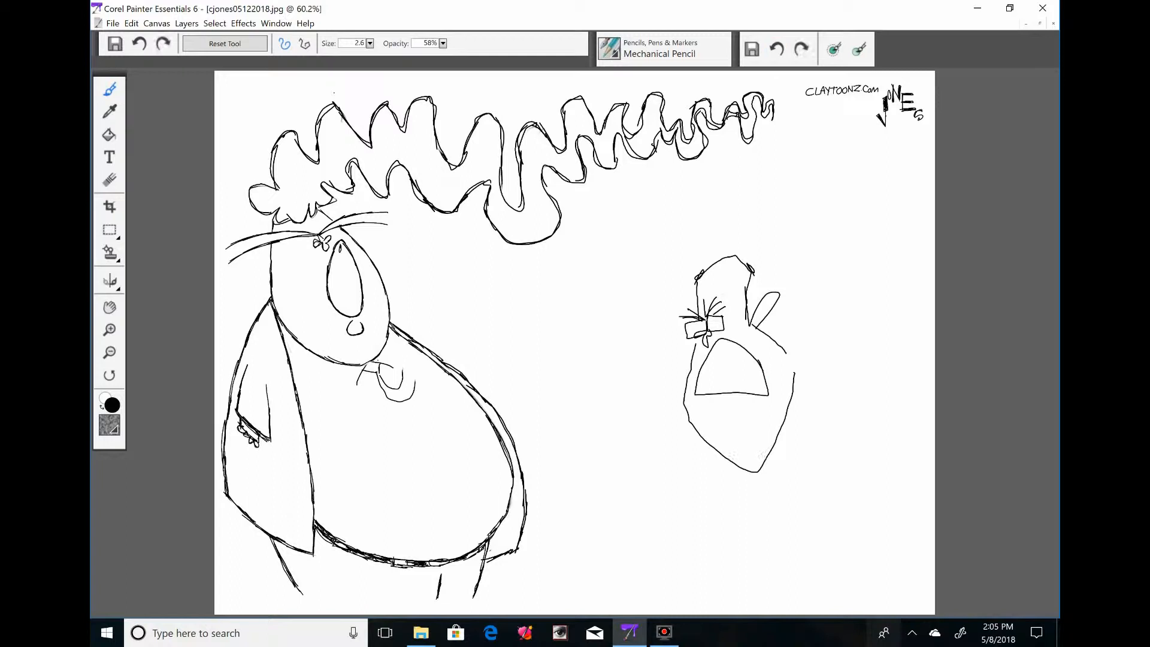
{"action": "left_click_drag", "start_coordinate": [704, 374], "coordinate": [770, 396]}
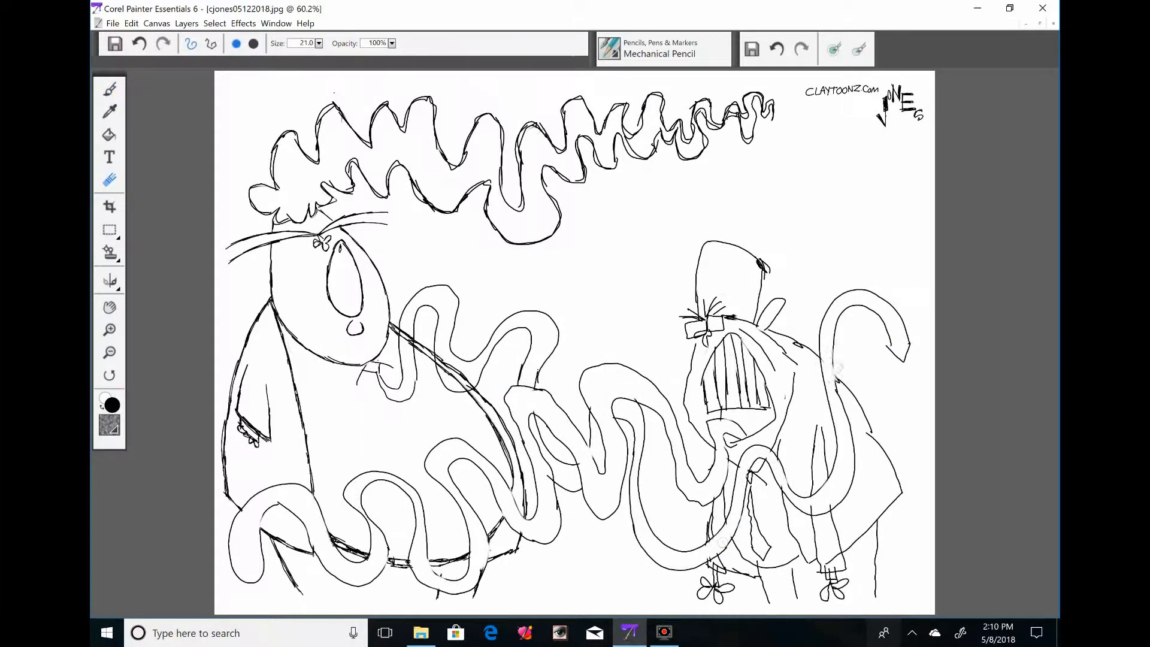
Retrace the tangled tongue outlines with heavier ink strokes.
{"action": "left_click_drag", "start_coordinate": [403, 337], "coordinate": [454, 378]}
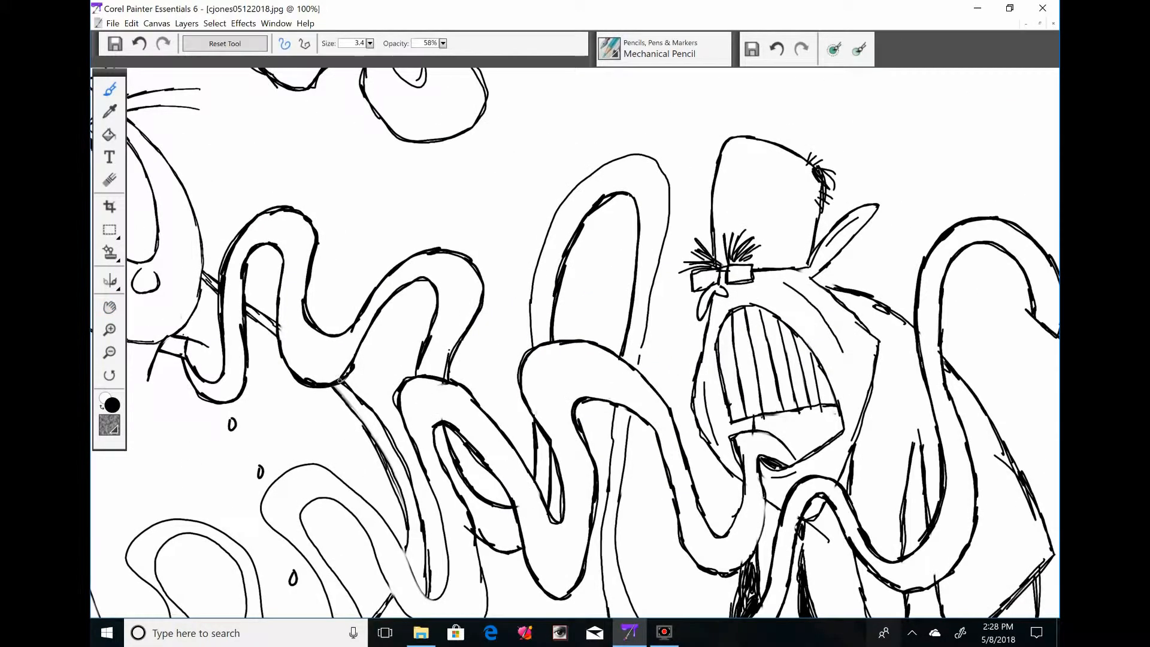
Hatch dense black shading below the tongue and across the right figure's suit.
{"action": "scroll", "scroll_direction": "down", "scroll_amount": 3}
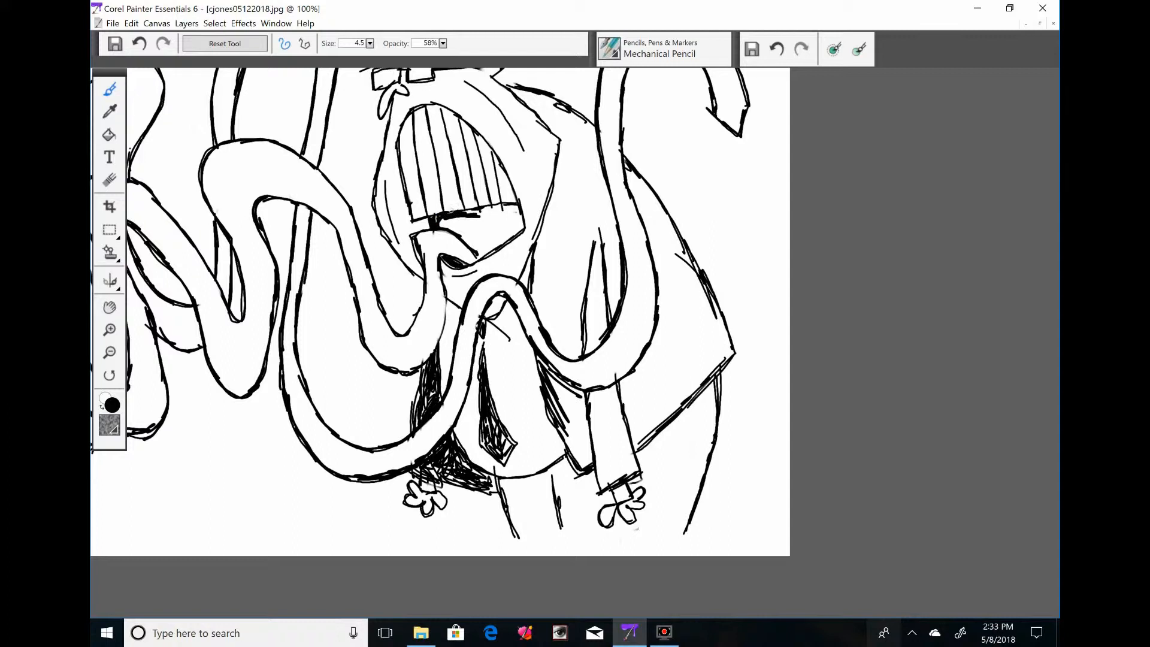
{"action": "left_click_drag", "start_coordinate": [455, 220], "coordinate": [484, 242]}
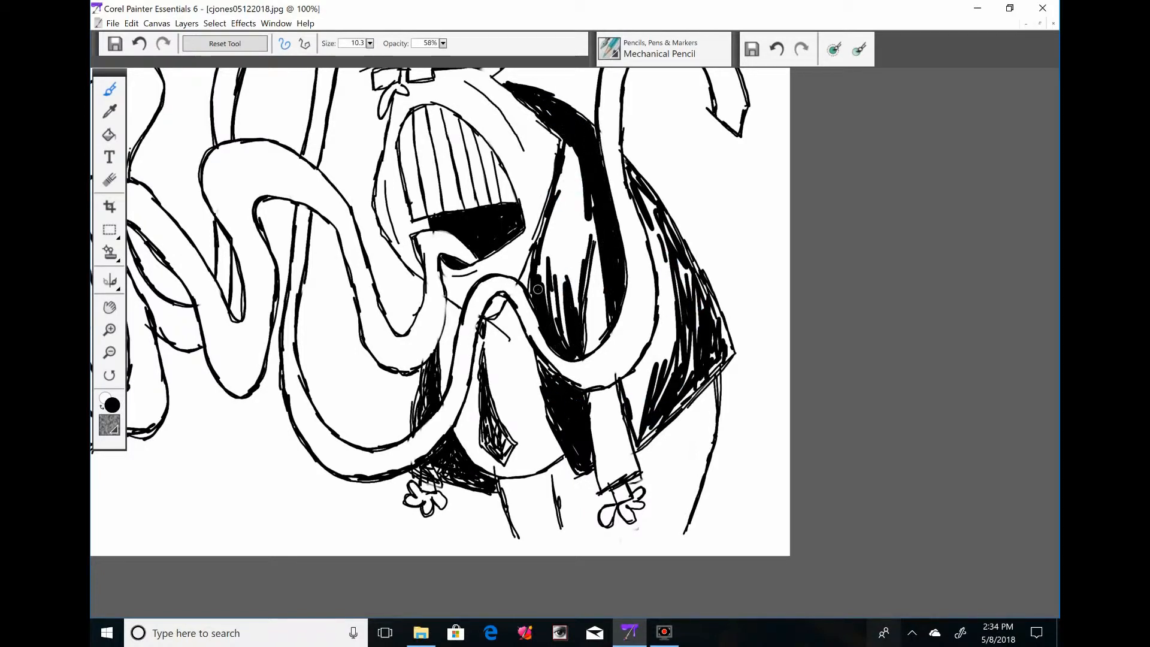
{"action": "left_click_drag", "start_coordinate": [535, 290], "coordinate": [568, 143]}
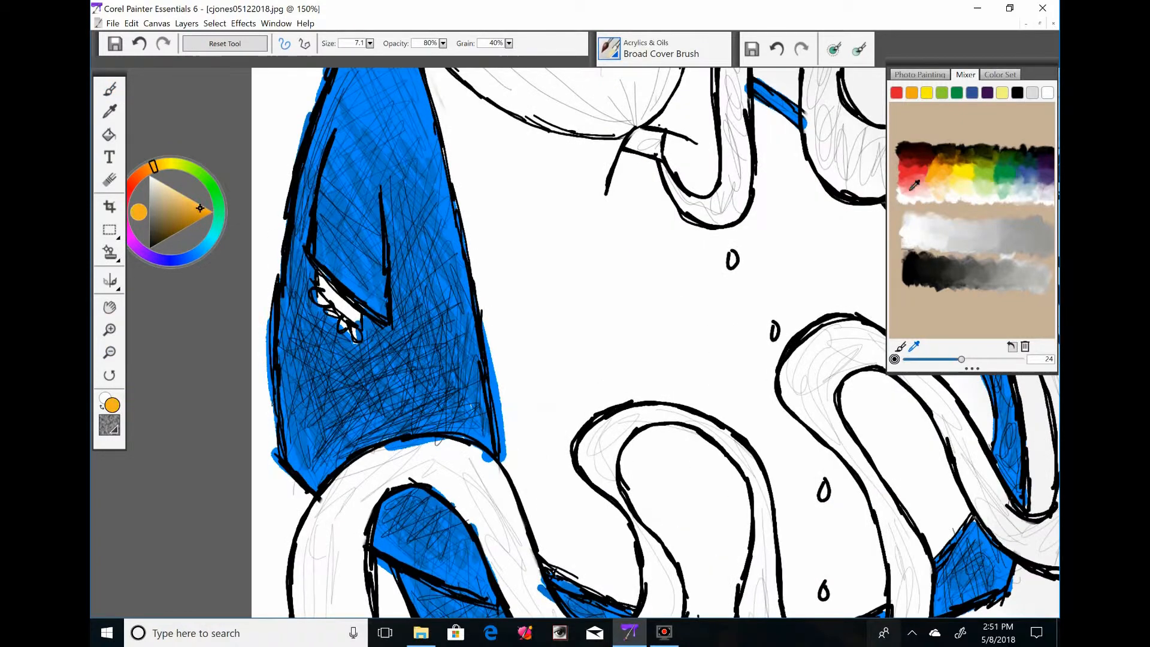
Paint the right figure's suit blue over the black hatching.
{"action": "left_click_drag", "start_coordinate": [316, 286], "coordinate": [353, 331]}
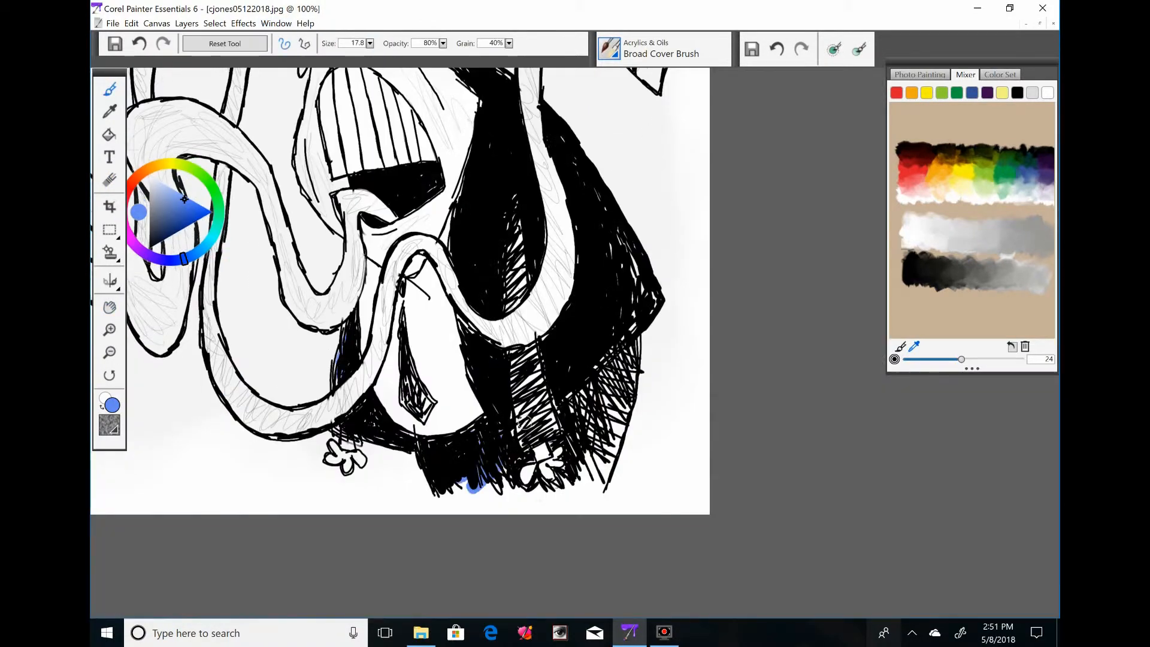
{"action": "left_click_drag", "start_coordinate": [521, 206], "coordinate": [513, 455]}
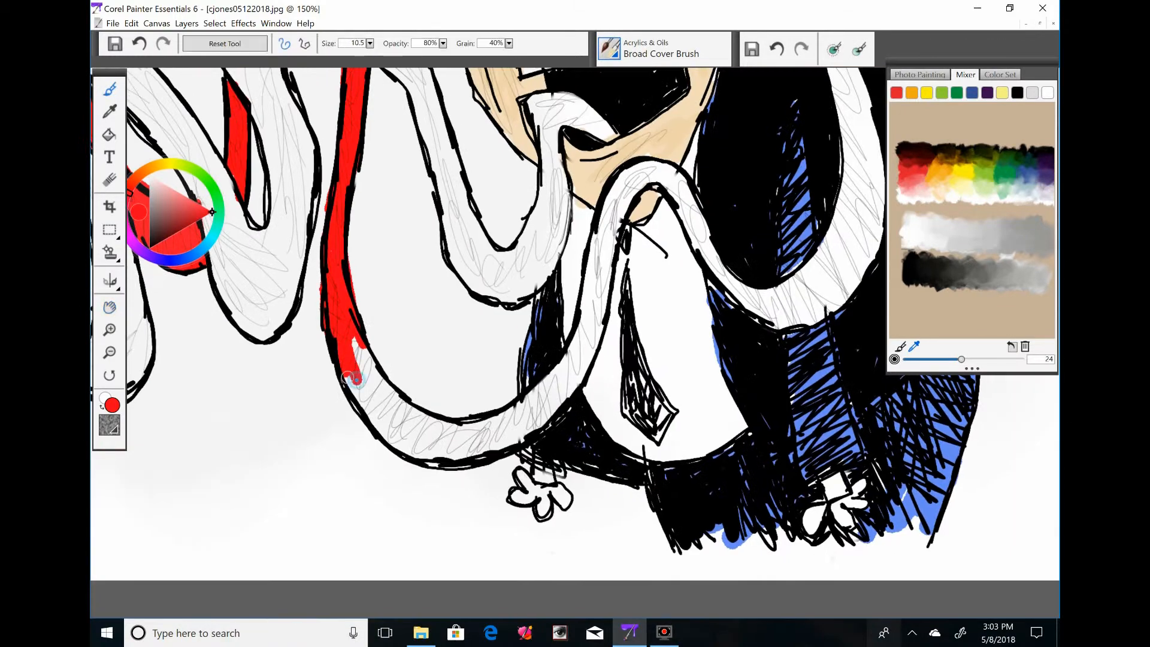
Paint the tie red, then fill the long wavy tongue with pink.
{"action": "left_click_drag", "start_coordinate": [352, 378], "coordinate": [667, 173]}
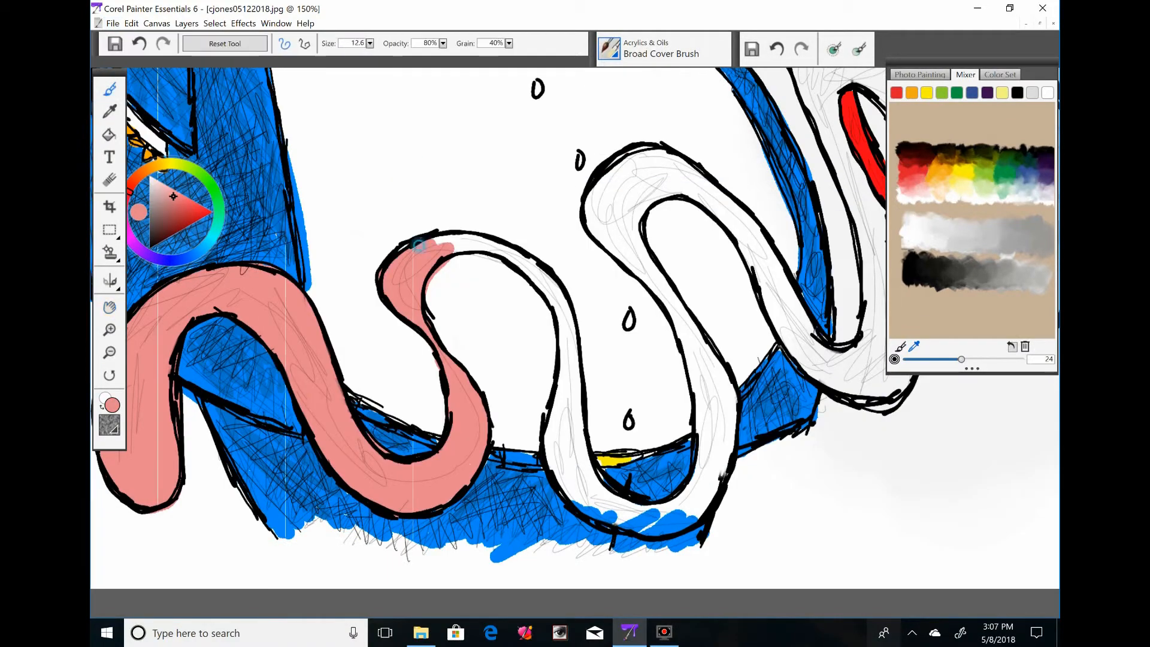
{"action": "left_click_drag", "start_coordinate": [422, 249], "coordinate": [722, 396]}
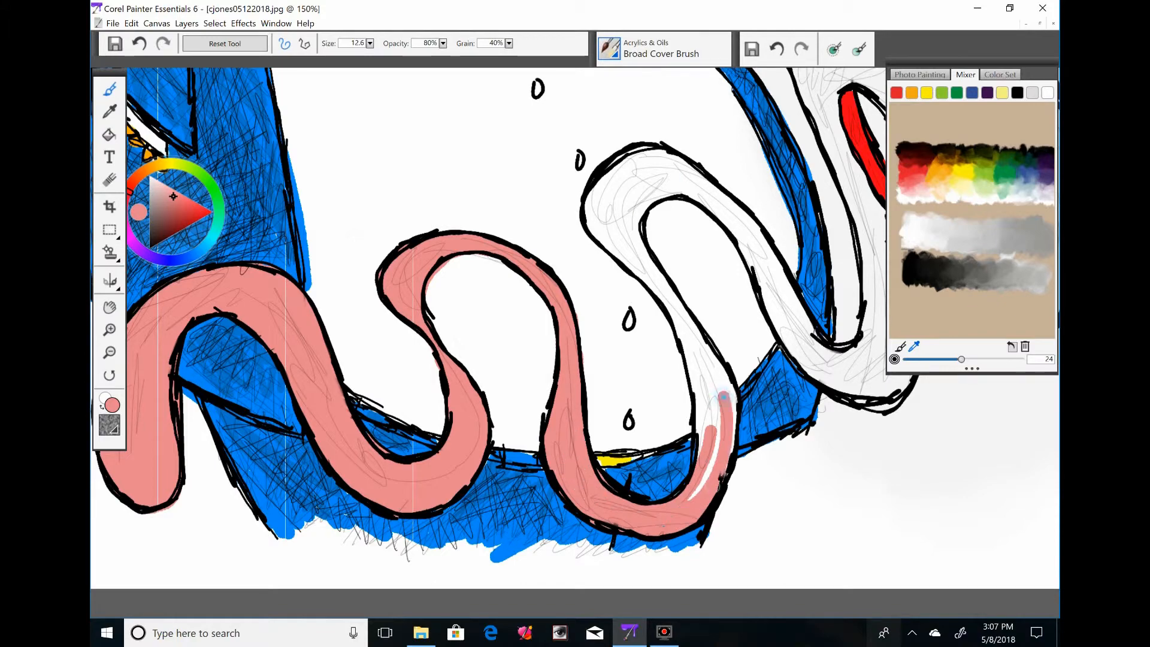